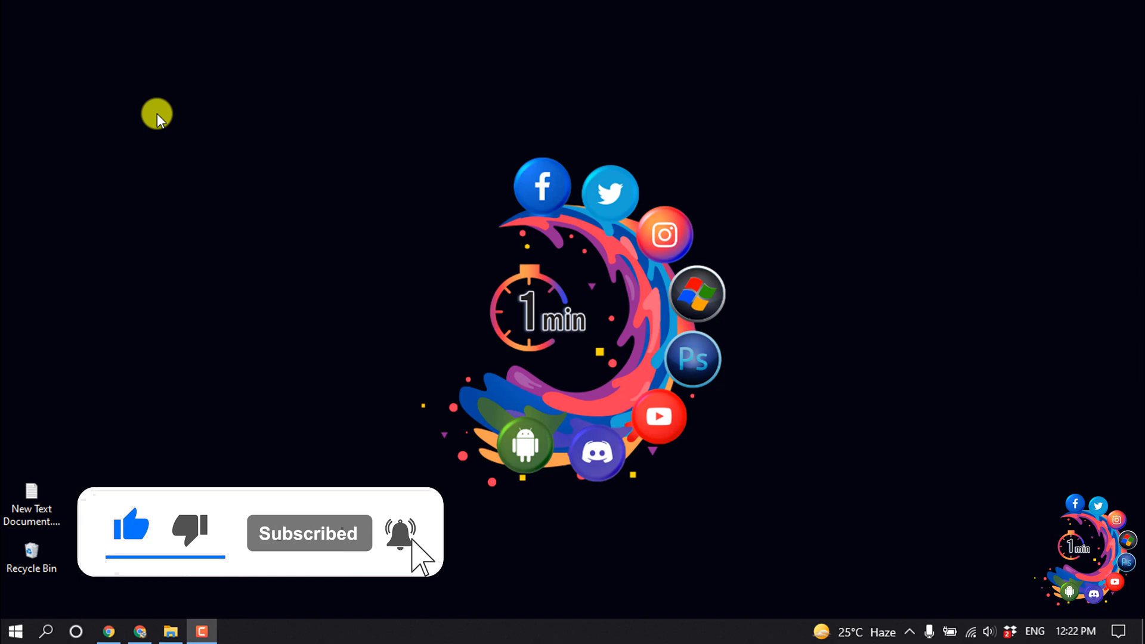
# Step: Launch Google Chrome from the Windows taskbar
pyautogui.click(107, 630)
pyautogui.write('howto1minute.com')
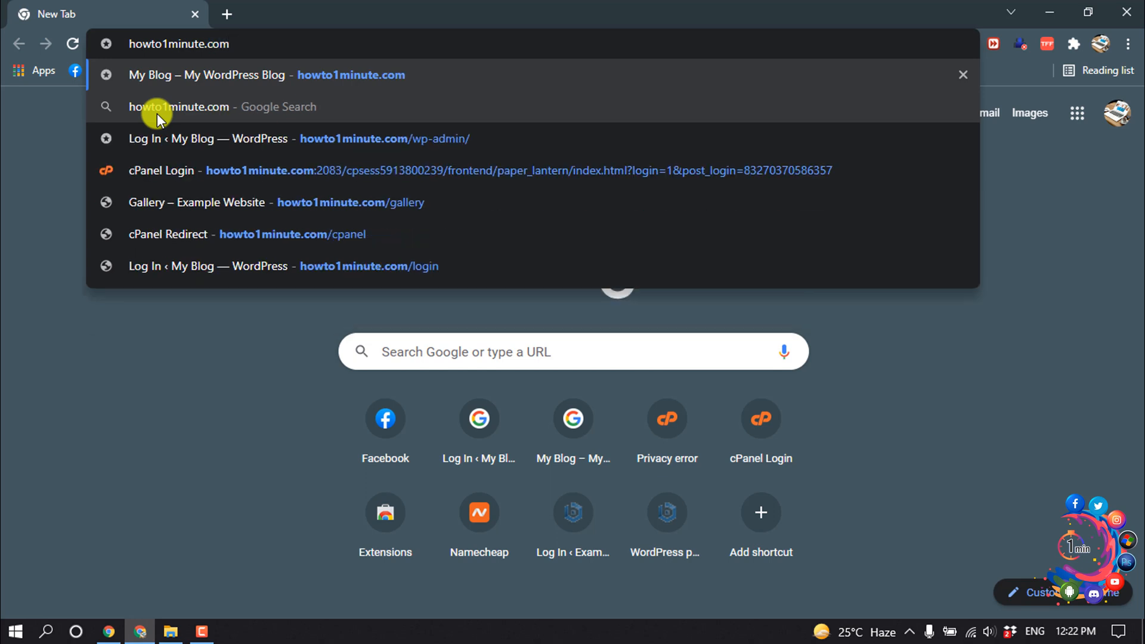
# Step: Complete the address howto1minute.com/cpanel to load the site's cPanel login page
pyautogui.write('/')
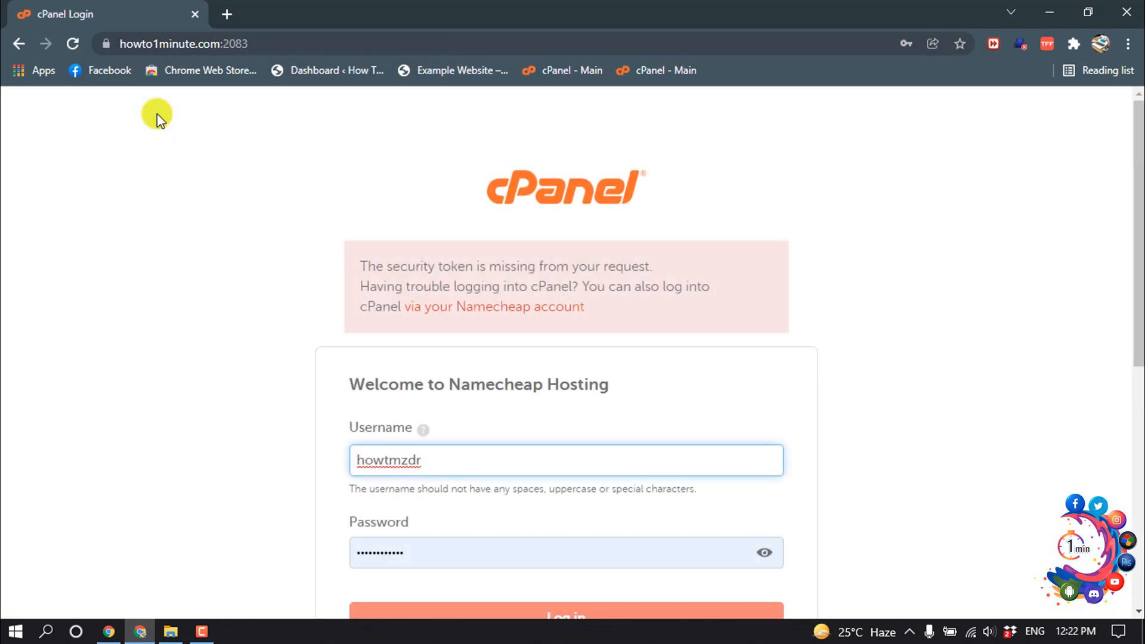
# Step: Scroll to the filled-in Username and Password fields and submit the login
pyautogui.scroll(-3)
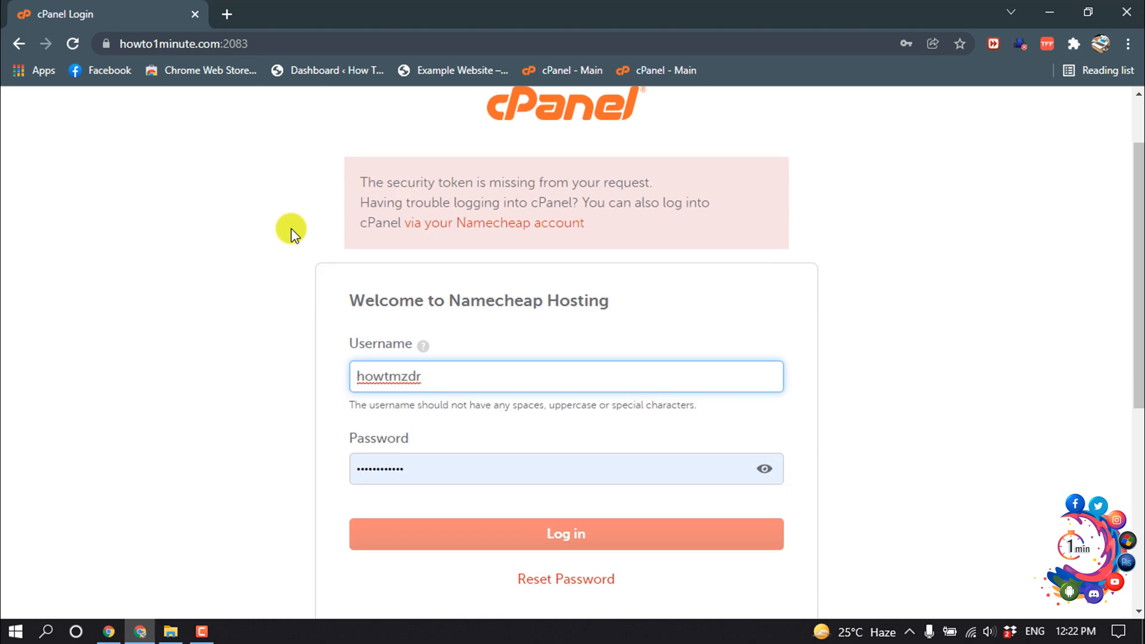
pyautogui.moveTo(474, 377)
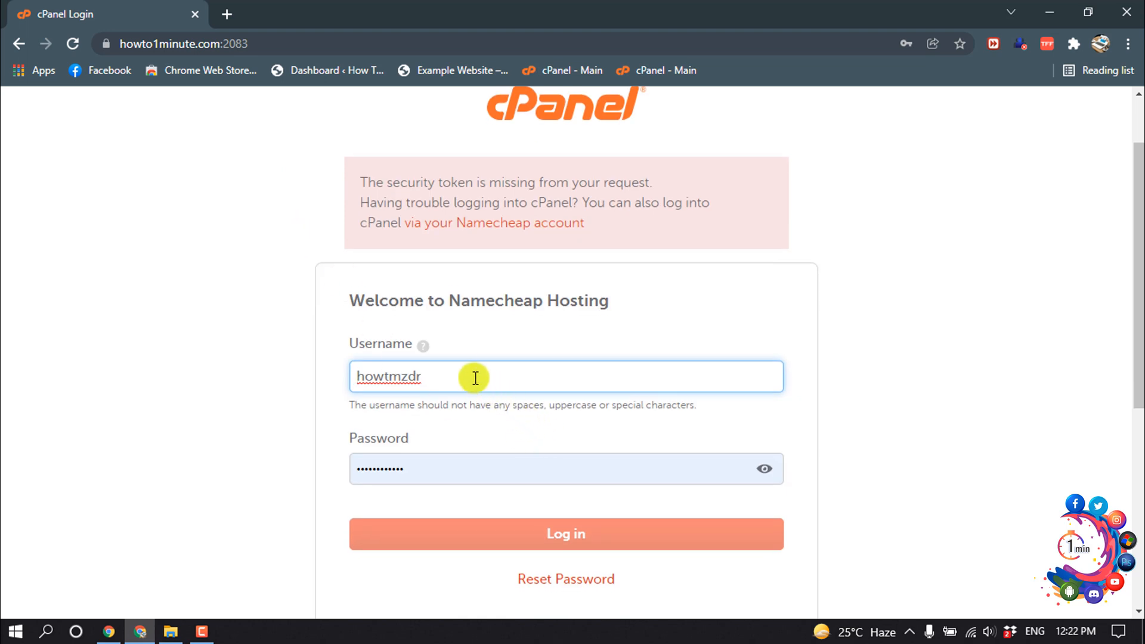
pyautogui.moveTo(475, 369)
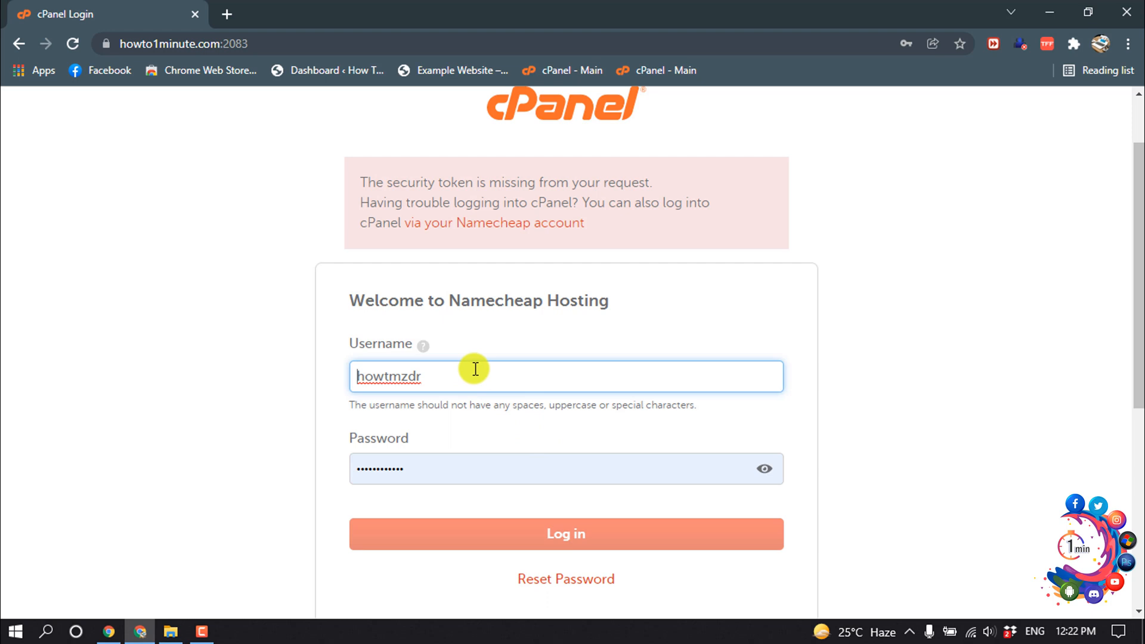
pyautogui.moveTo(518, 497)
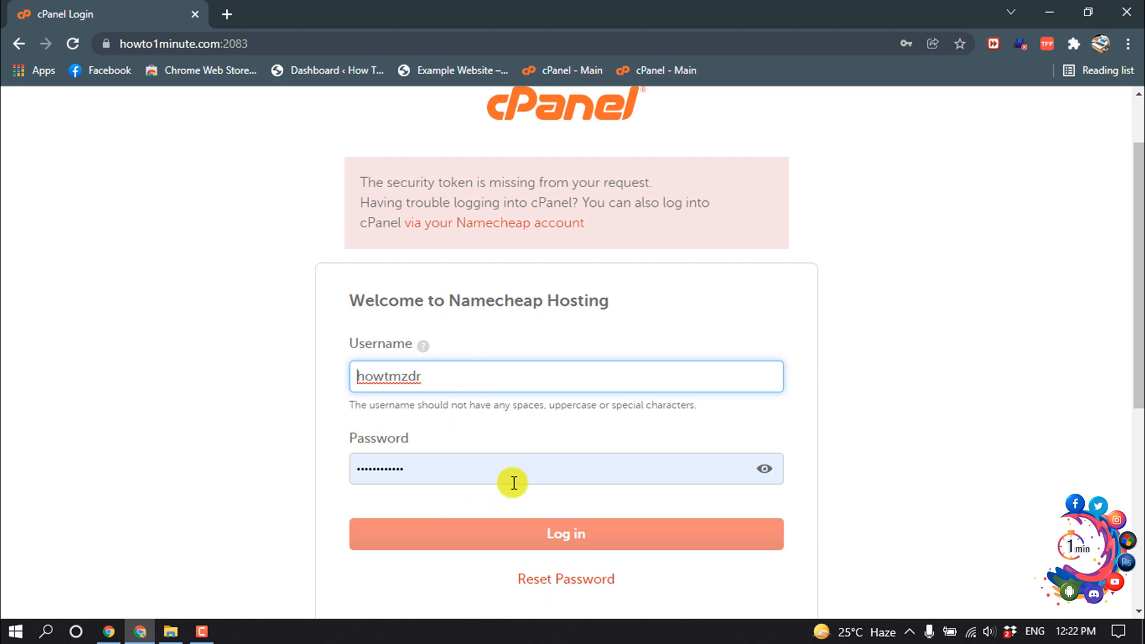
pyautogui.click(565, 533)
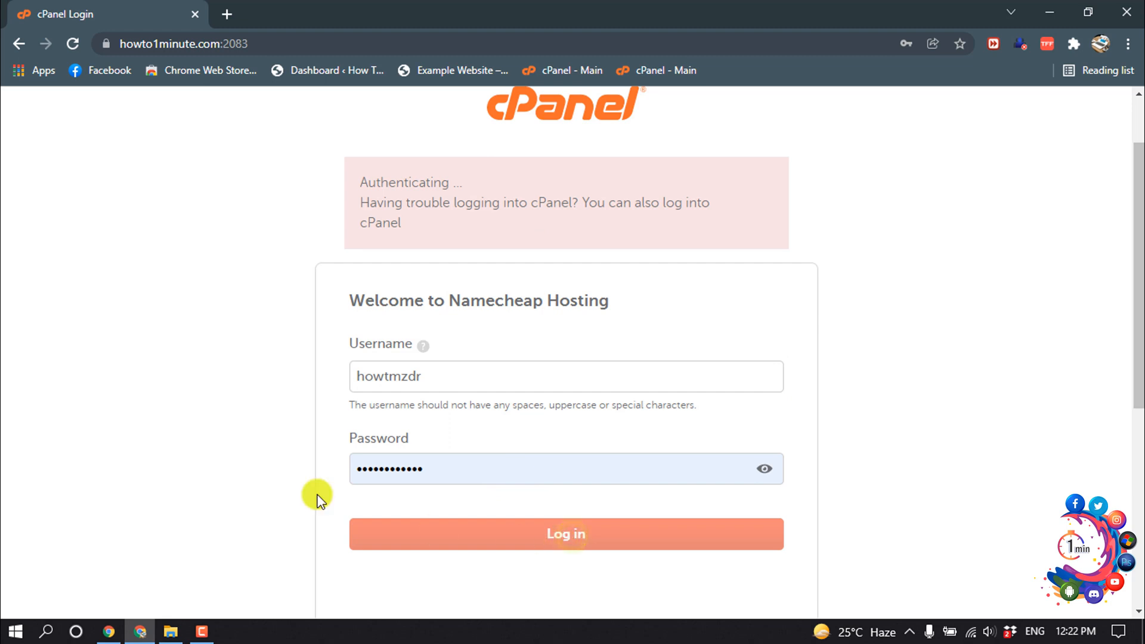
pyautogui.click(567, 534)
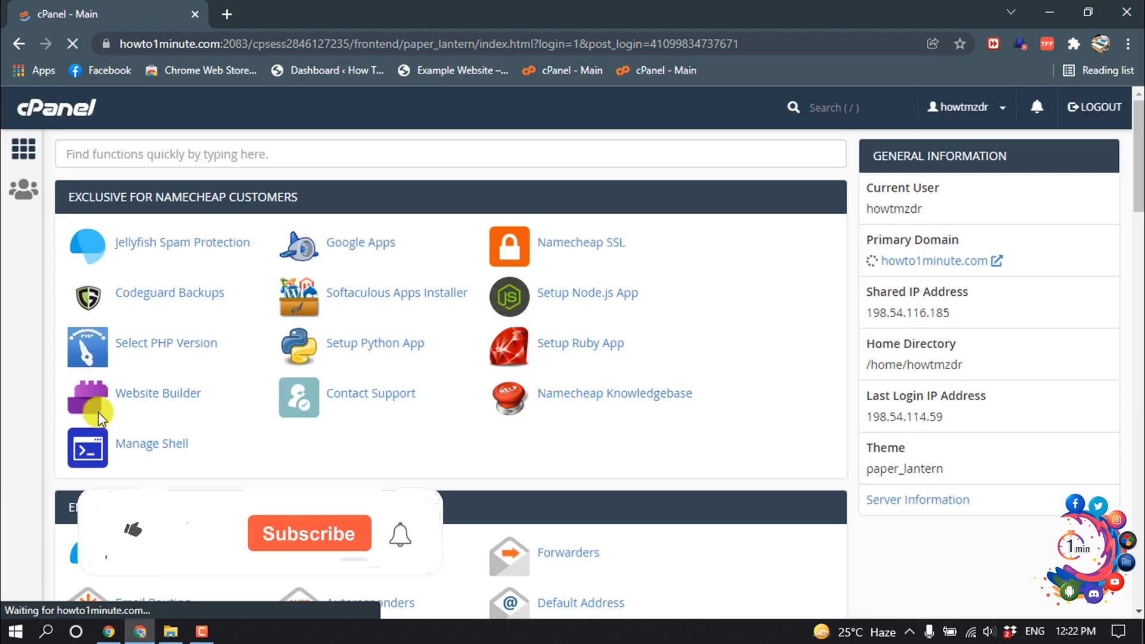